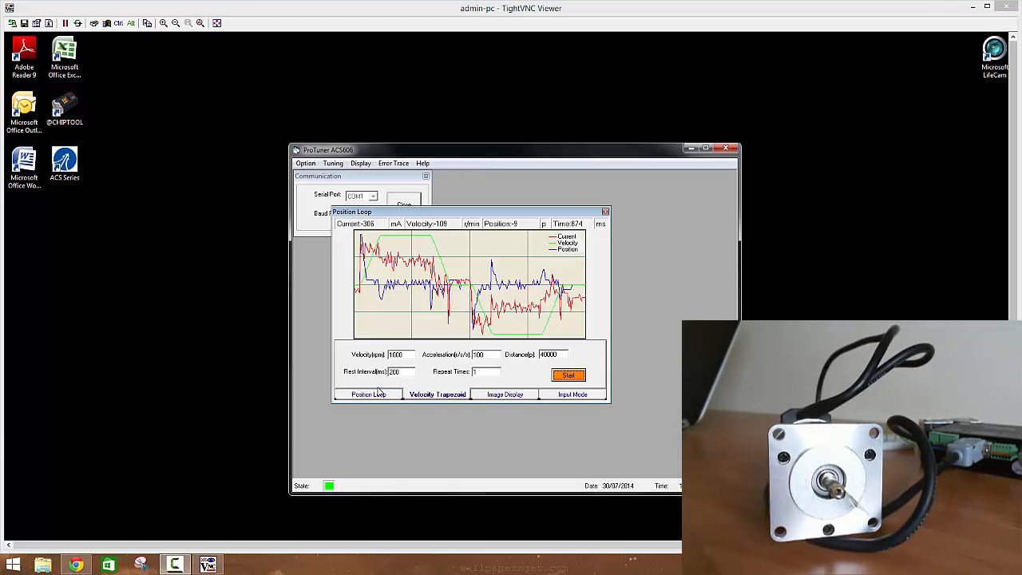
# Compare the position-loop gain settings with the trapezoid profile settings before editing
pyautogui.click(367, 393)
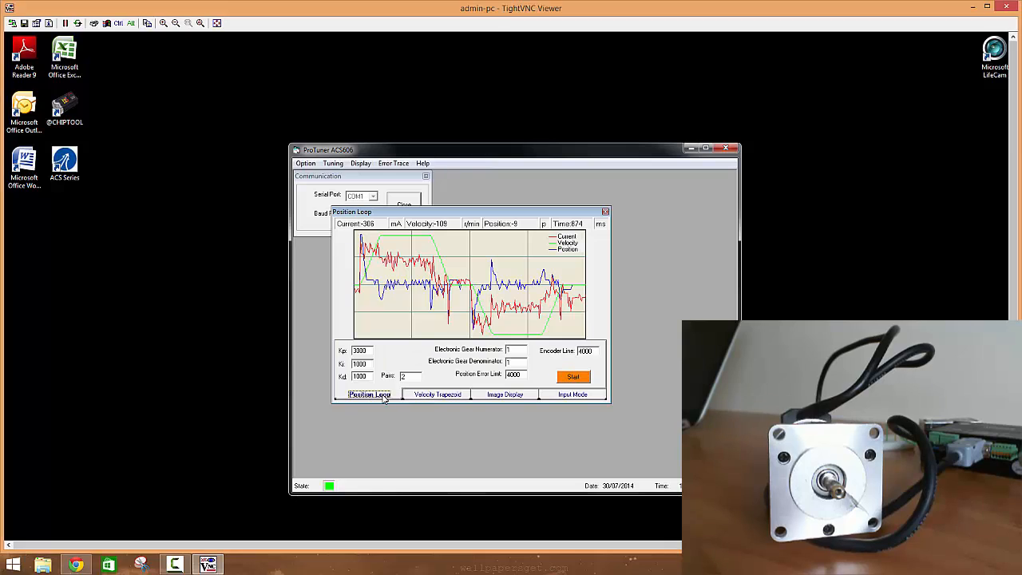
pyautogui.moveTo(415, 375)
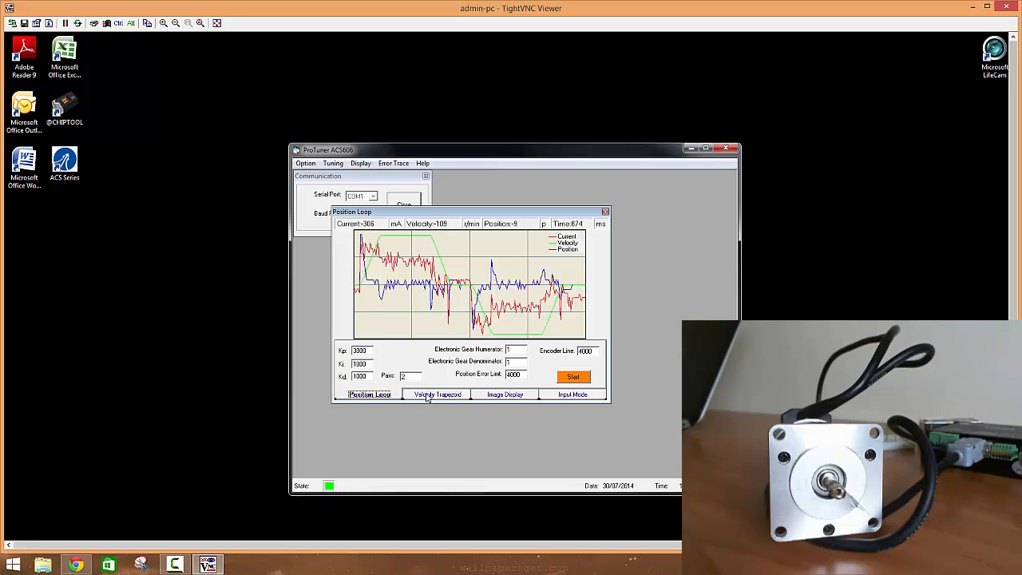
pyautogui.click(437, 392)
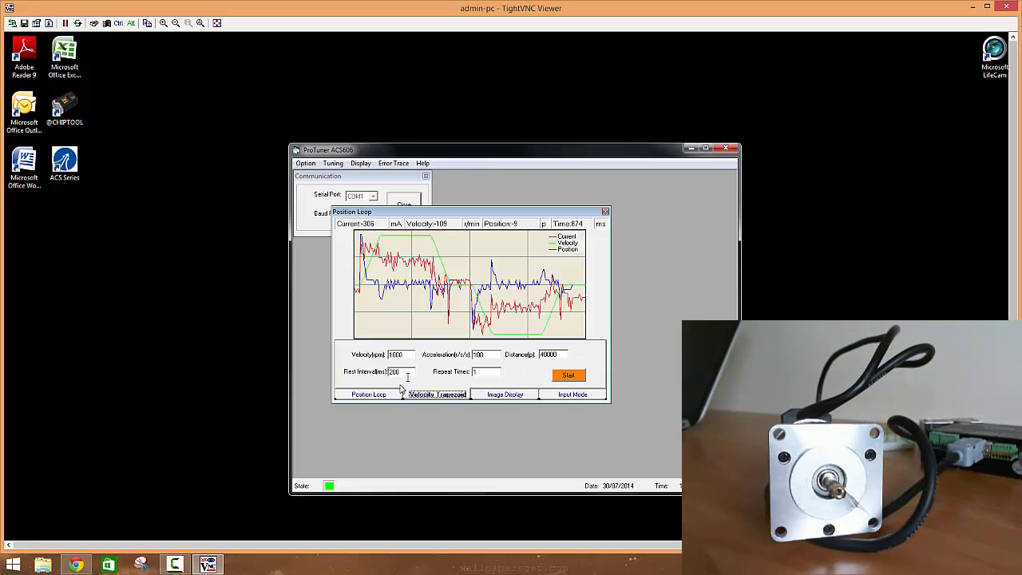
pyautogui.click(369, 393)
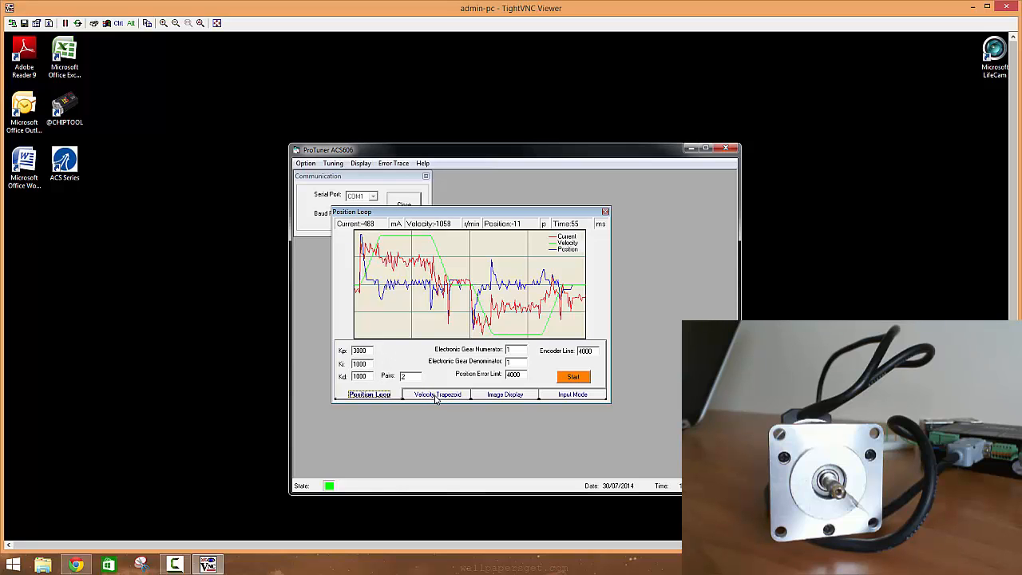
pyautogui.click(437, 393)
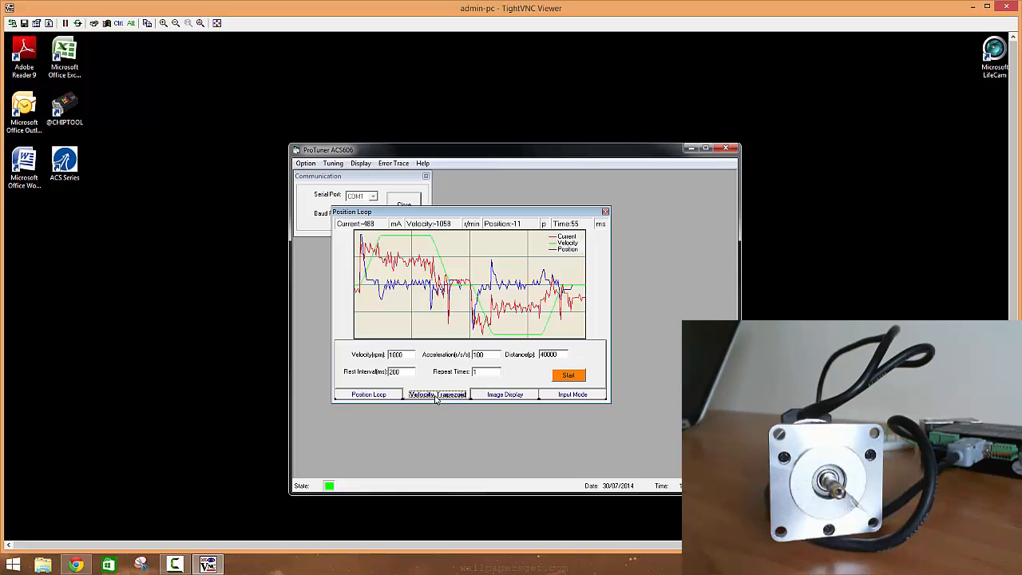
pyautogui.moveTo(425, 355)
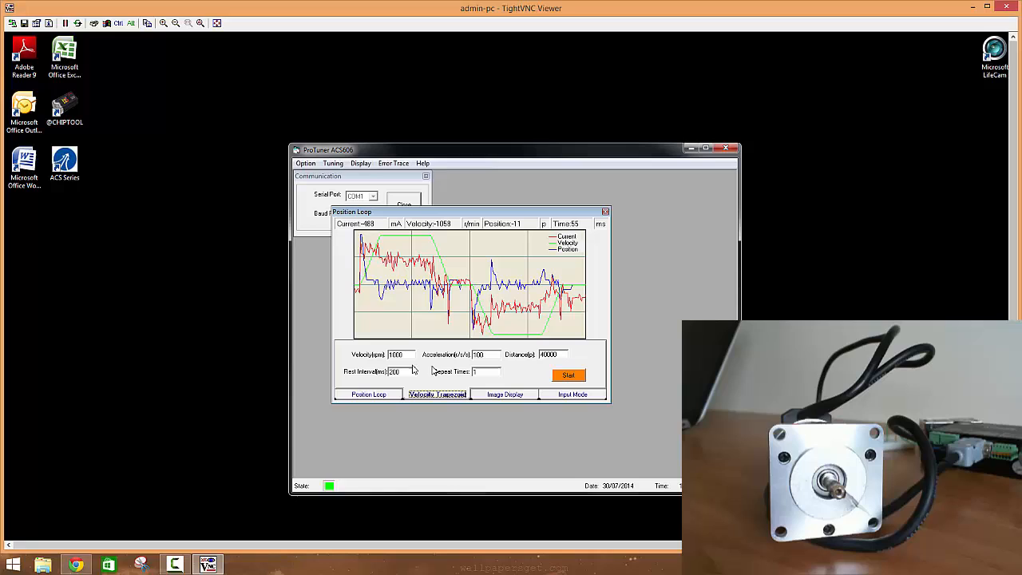
pyautogui.moveTo(434, 368)
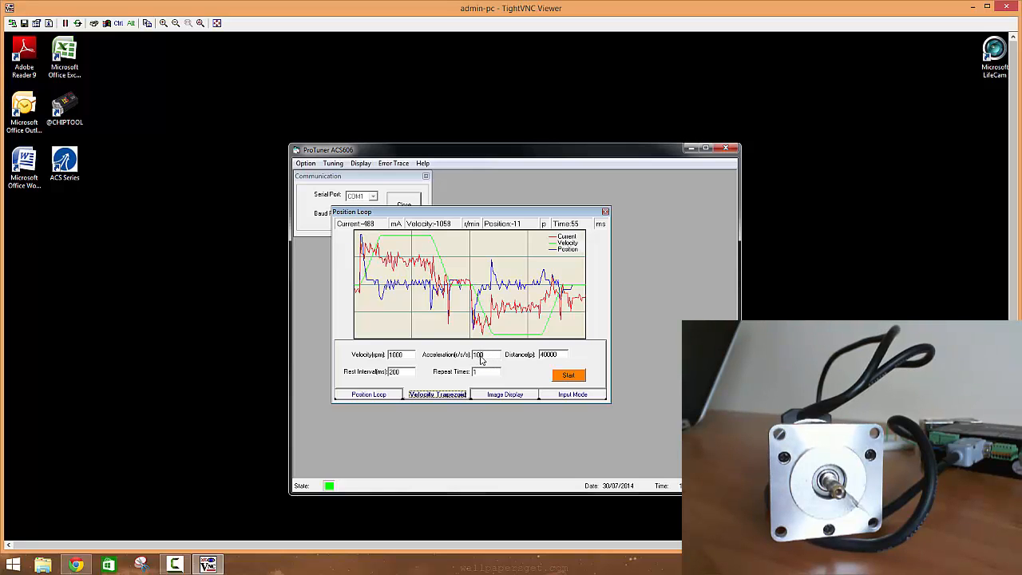
pyautogui.moveTo(391, 364)
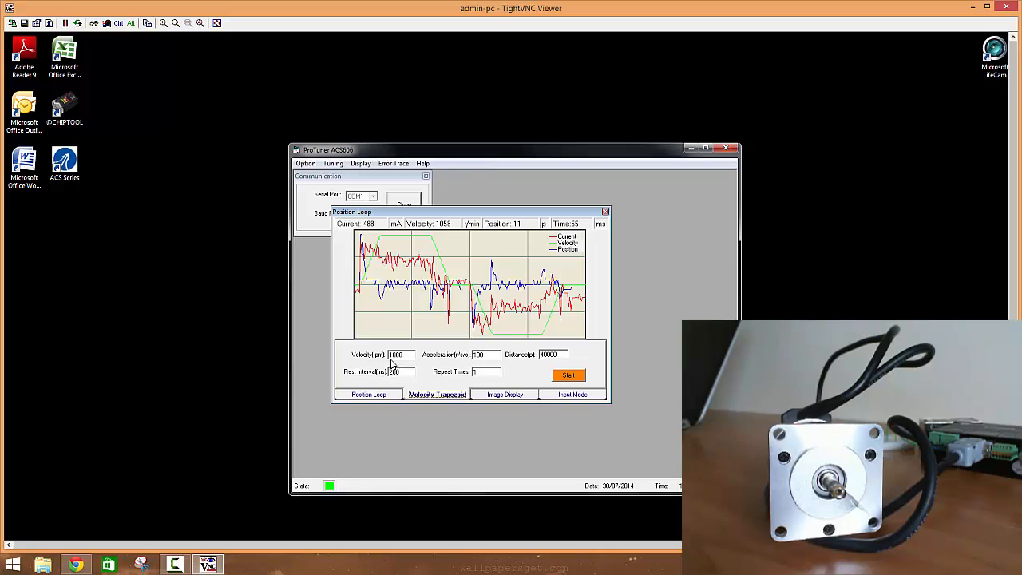
pyautogui.moveTo(399, 357)
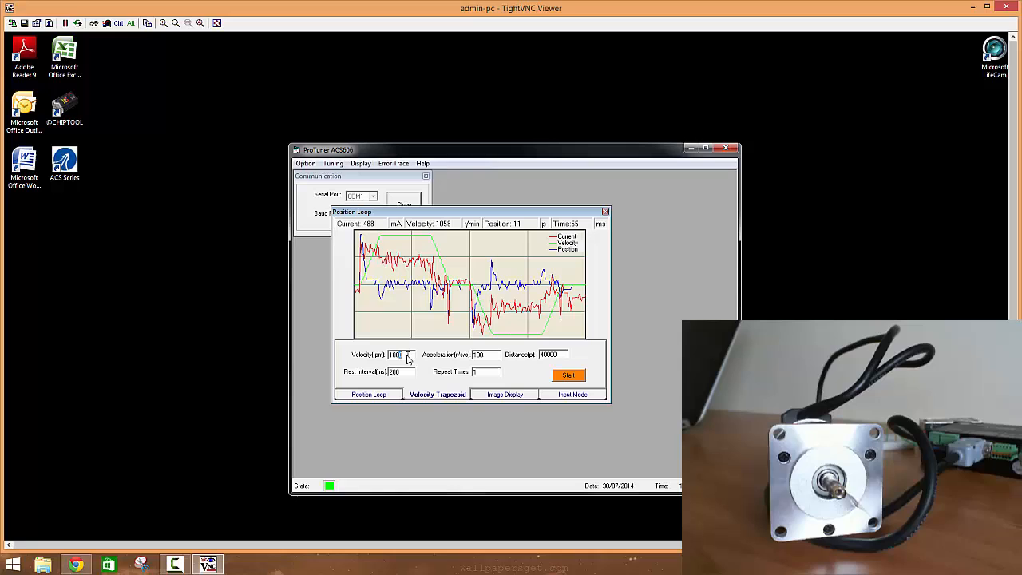
# Run and stop the trapezoid move at velocity 500 rpm, acceleration 100, capturing response traces
pyautogui.click(409, 358)
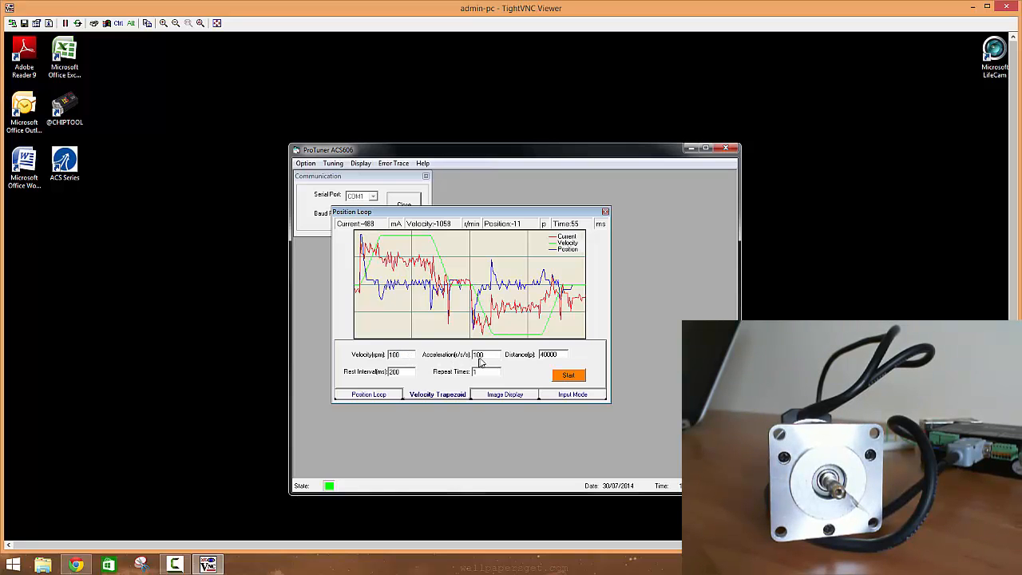
pyautogui.moveTo(540, 368)
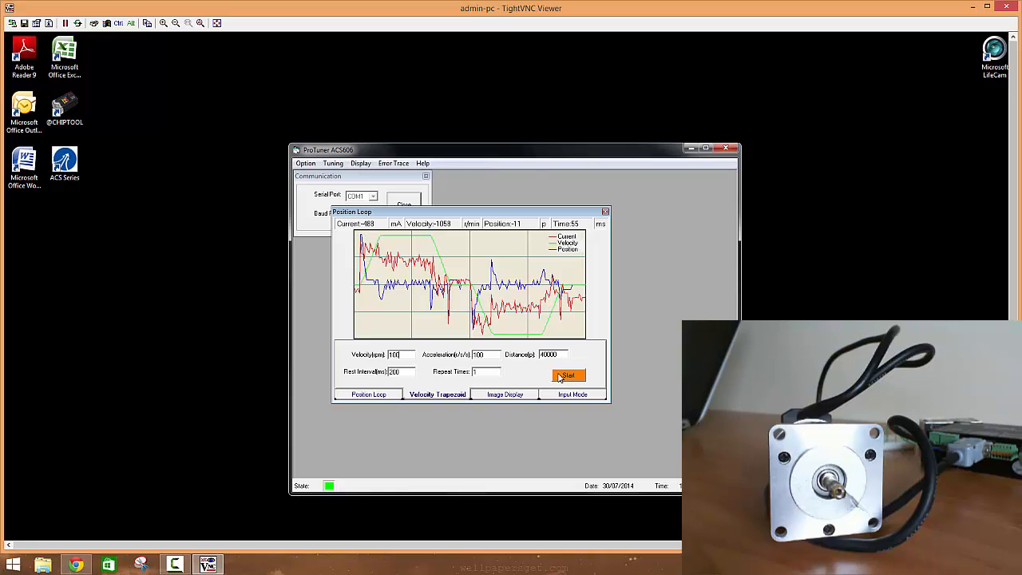
pyautogui.click(568, 375)
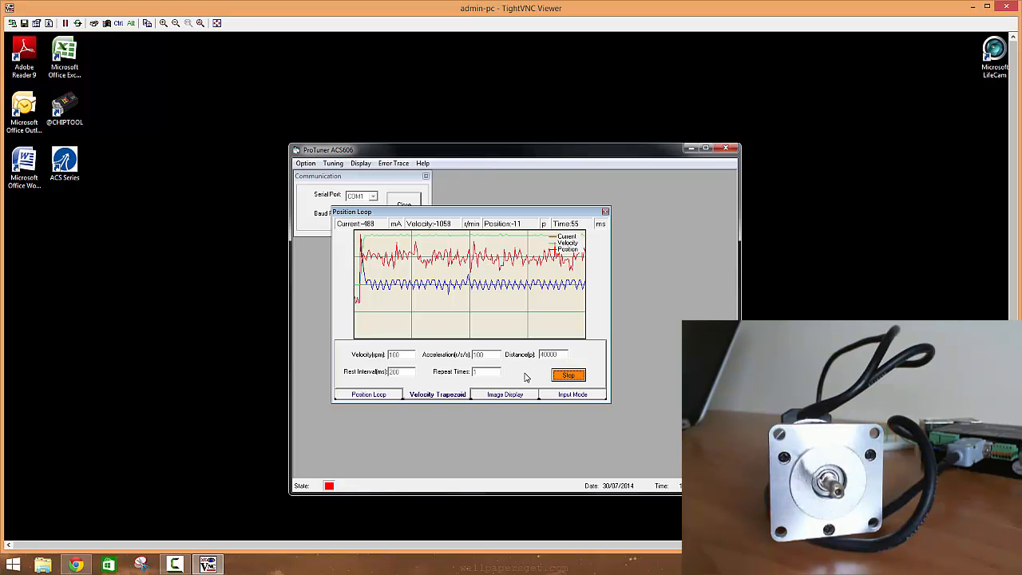
pyautogui.click(568, 376)
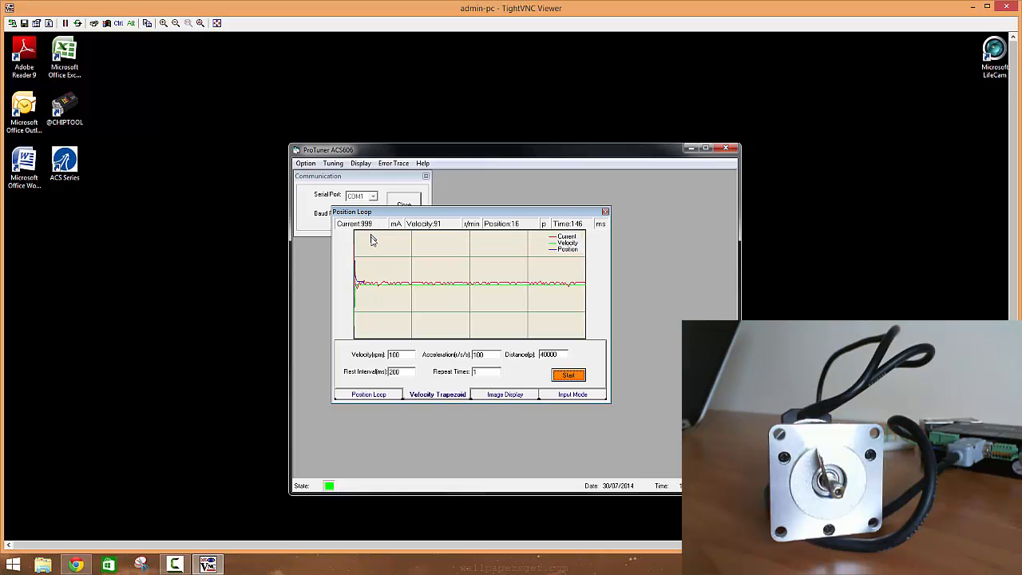
pyautogui.click(568, 375)
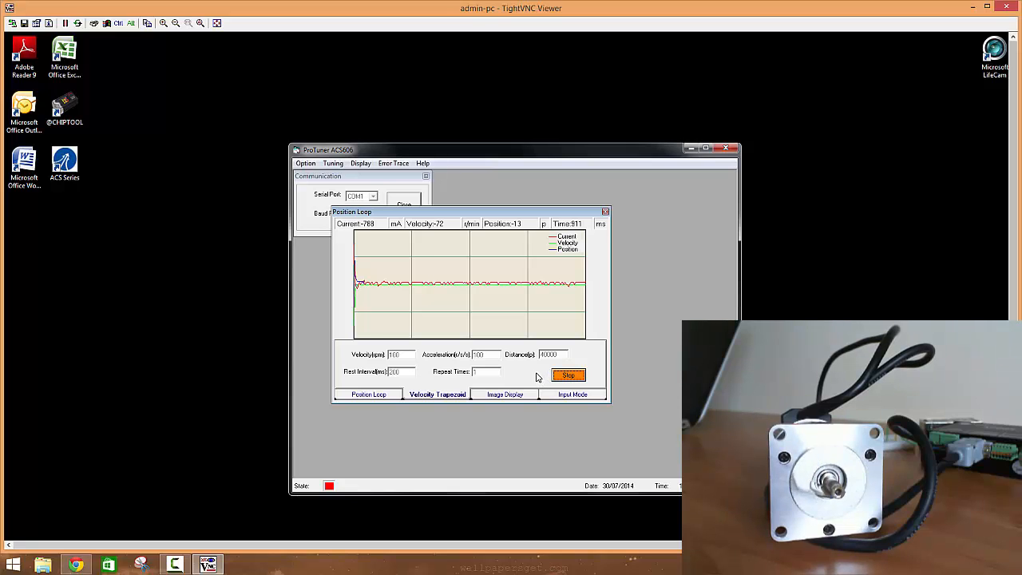
pyautogui.click(568, 375)
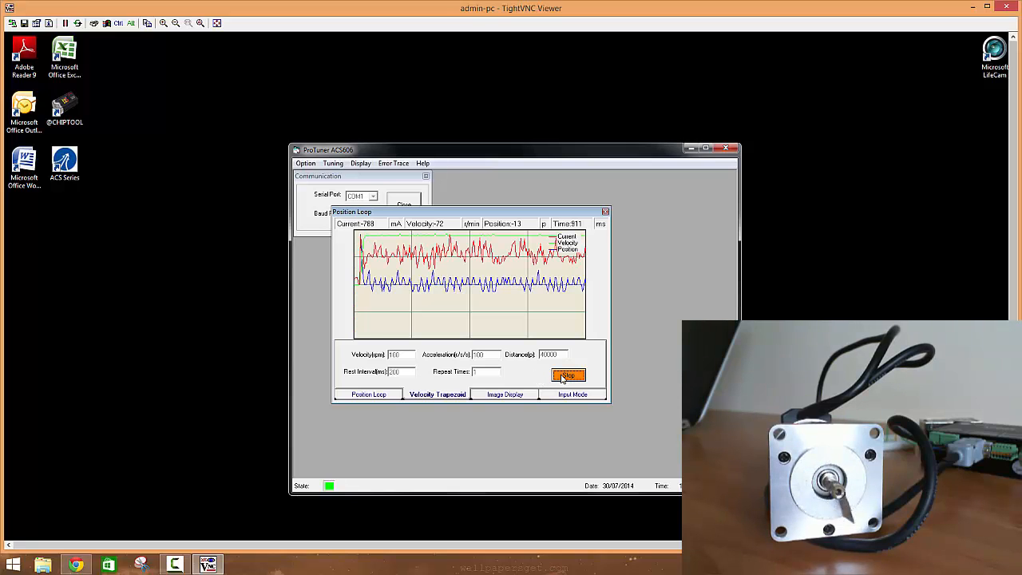
pyautogui.click(568, 375)
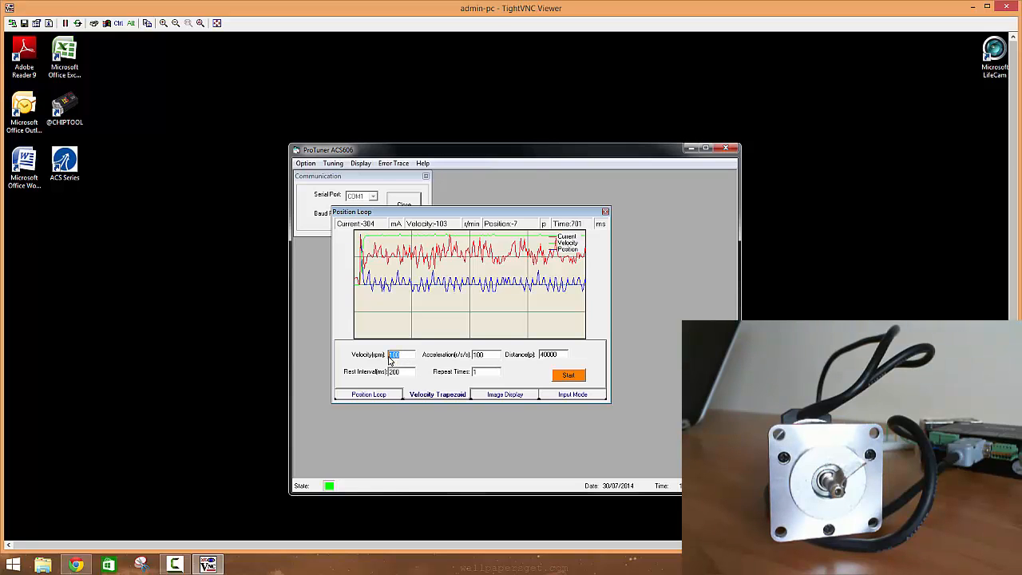
# Run and stop the trapezoid move at velocity 2000, then show the position-loop gains
pyautogui.write('2000')
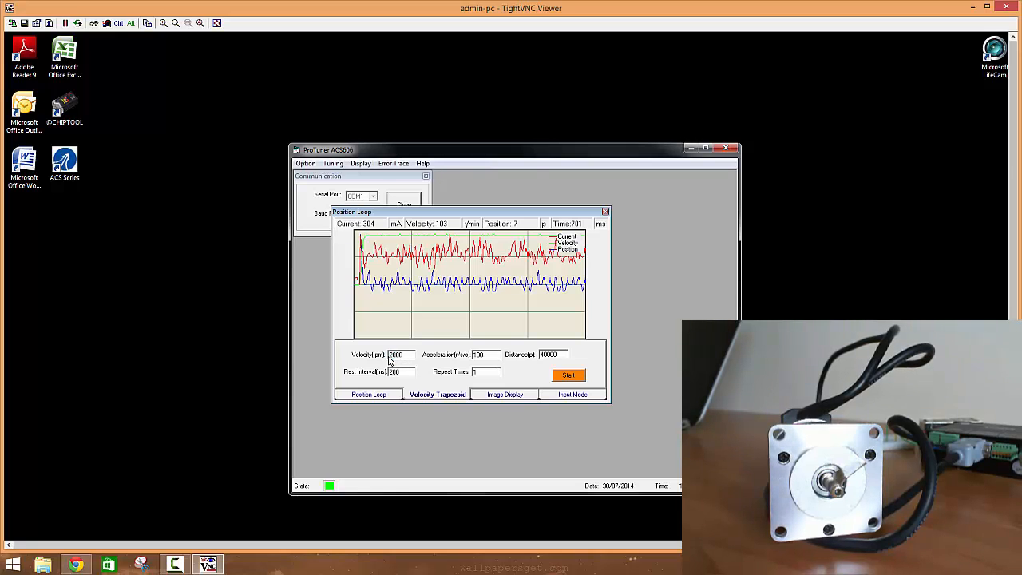
pyautogui.moveTo(509, 373)
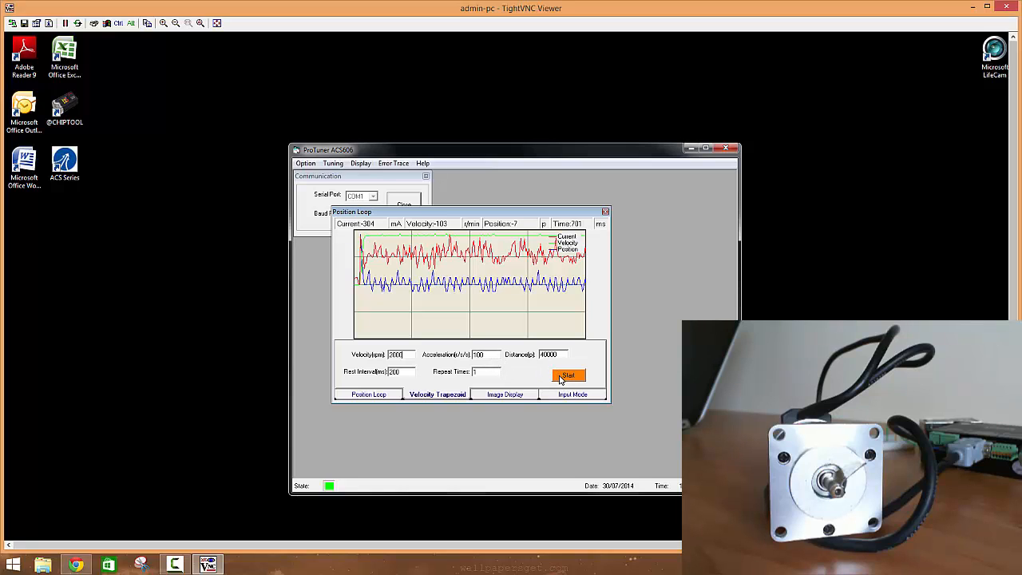
pyautogui.click(568, 376)
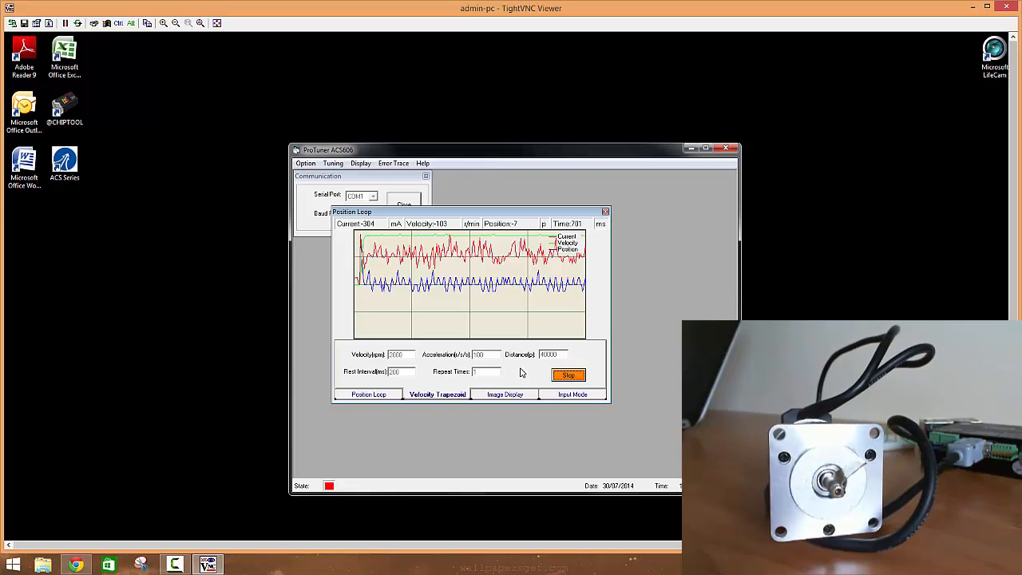
pyautogui.click(569, 375)
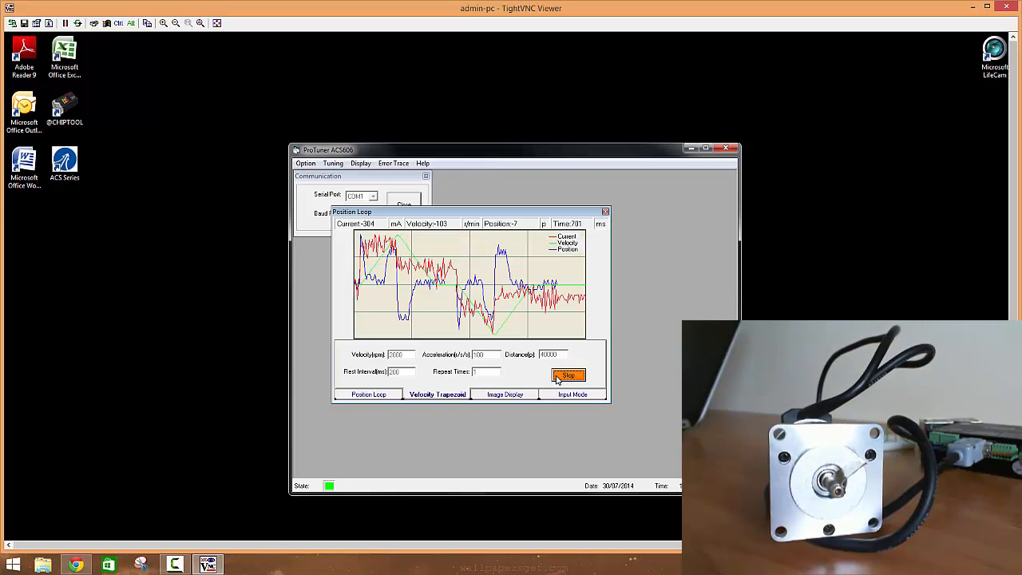
pyautogui.click(569, 375)
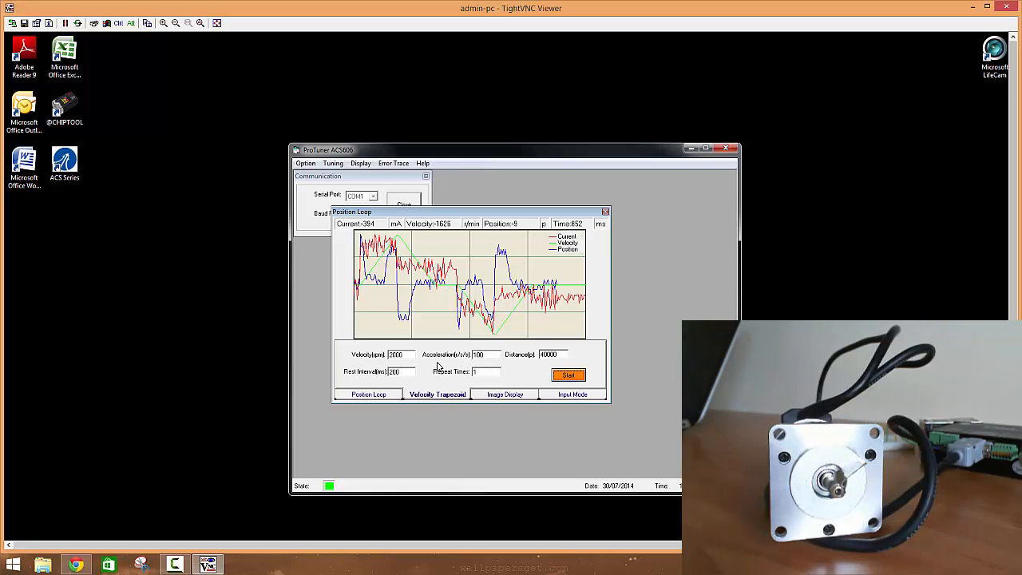
pyautogui.moveTo(431, 367)
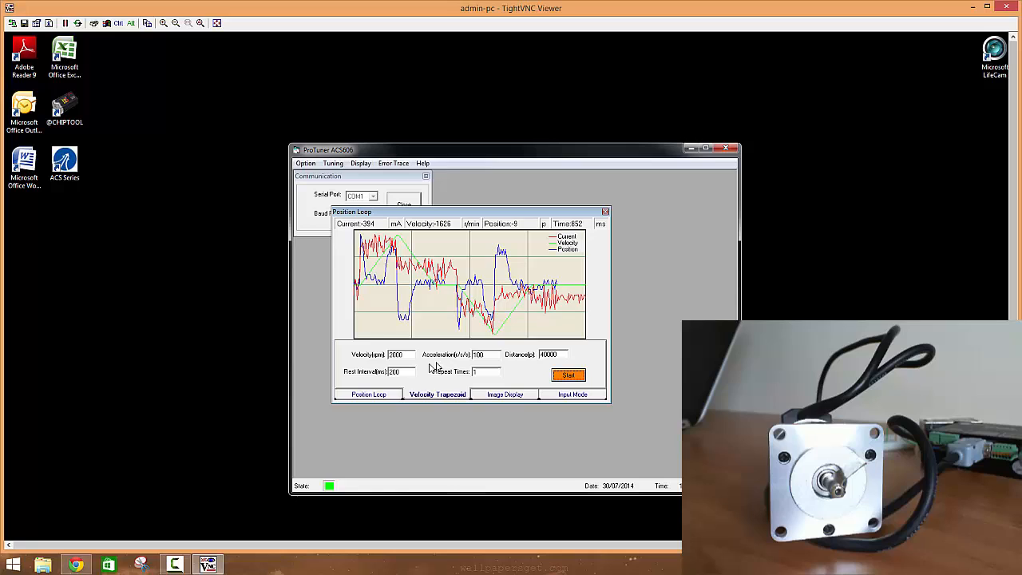
pyautogui.click(368, 393)
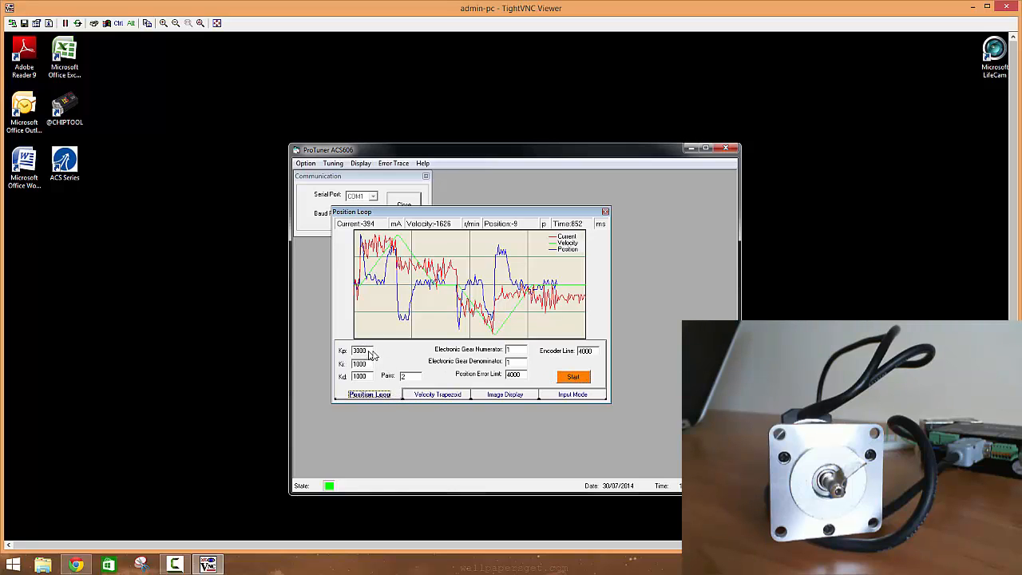
# Run and stop a velocity-2000 move with acceleration 250, then show the position-loop gains
pyautogui.click(438, 393)
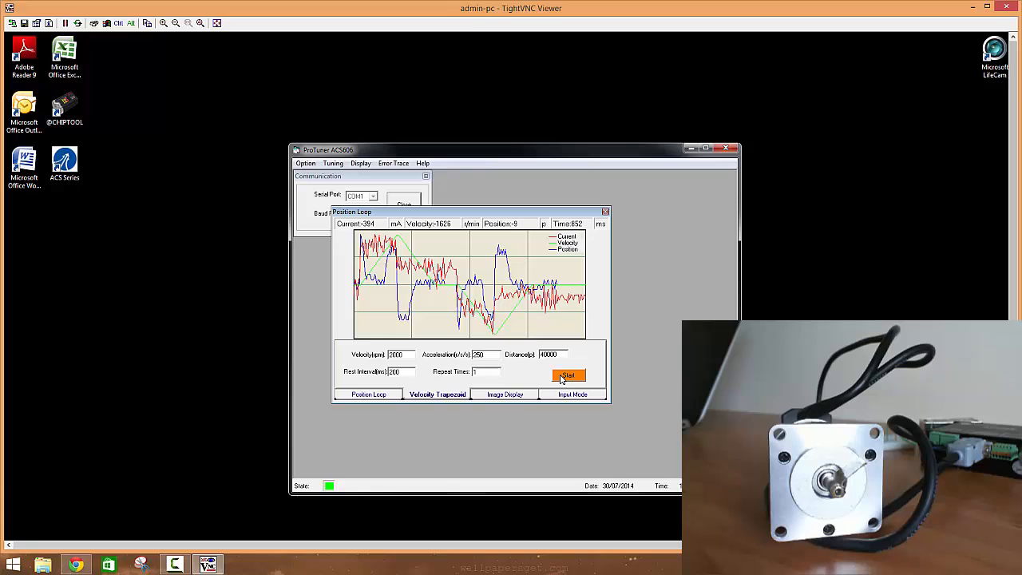
pyautogui.click(569, 376)
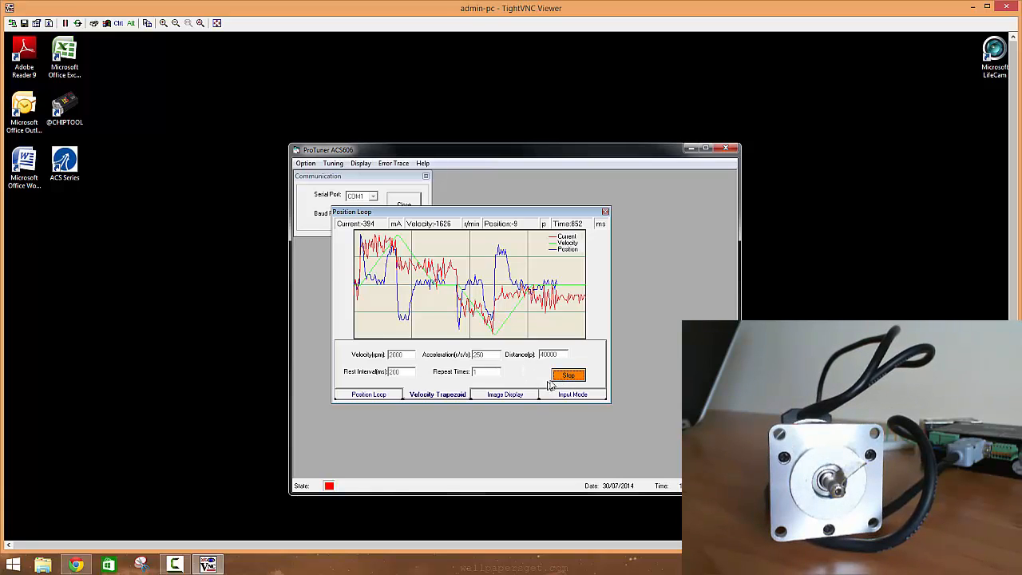
pyautogui.click(568, 375)
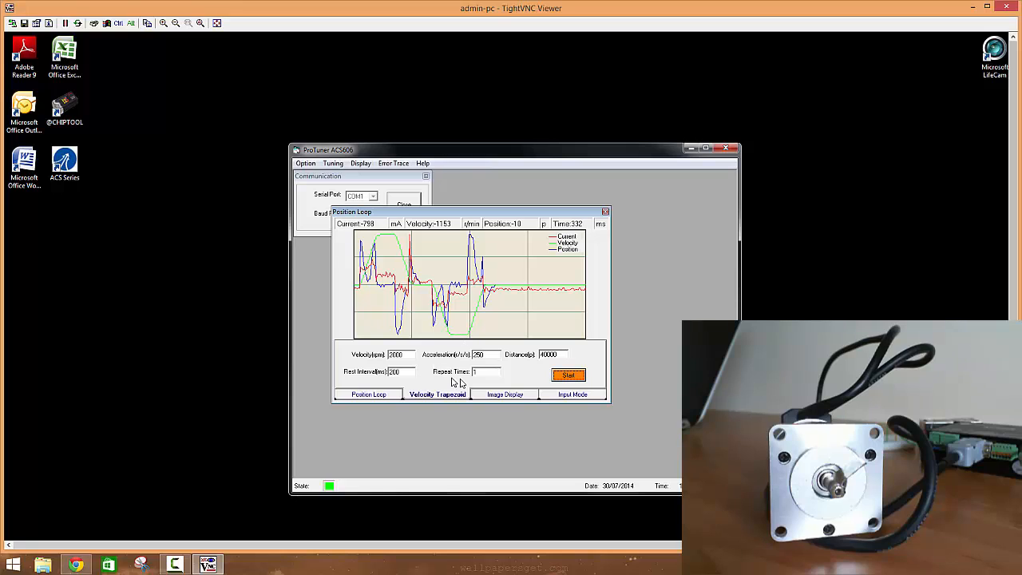
pyautogui.click(367, 393)
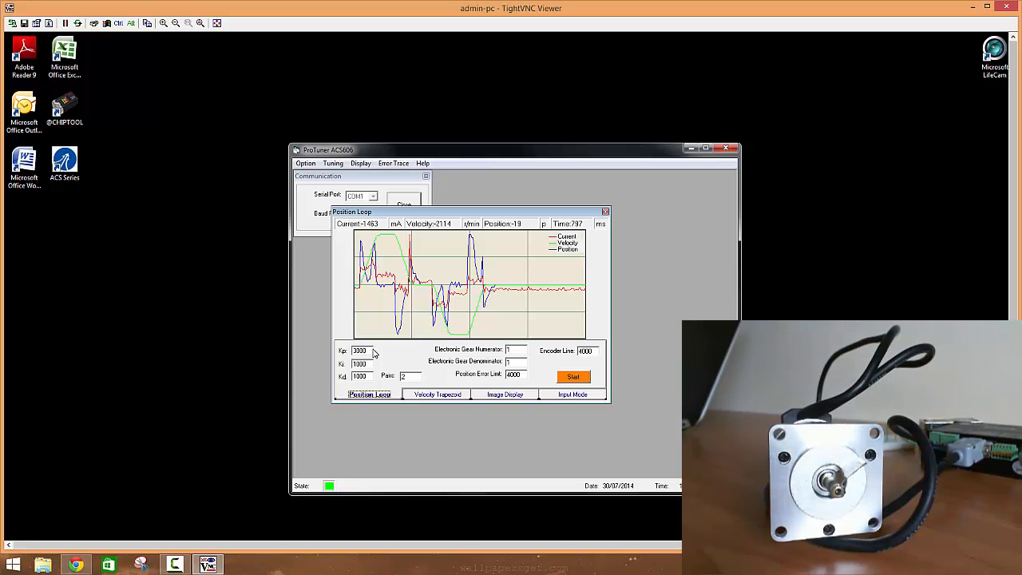
# Rerun the velocity-2000, acceleration-250 trapezoid move and leave it running again
pyautogui.click(437, 392)
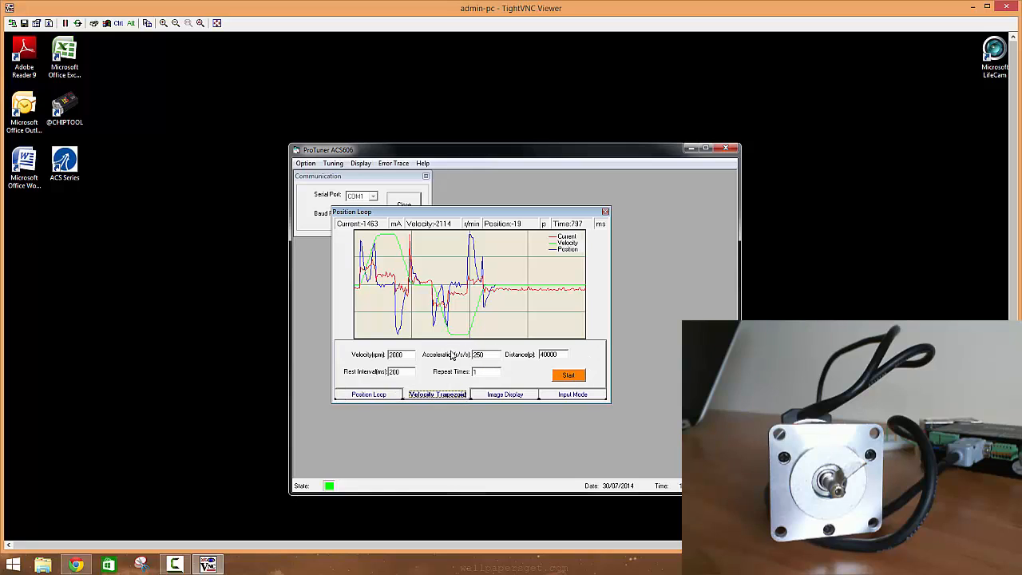
pyautogui.moveTo(440, 367)
pyautogui.write('3000')
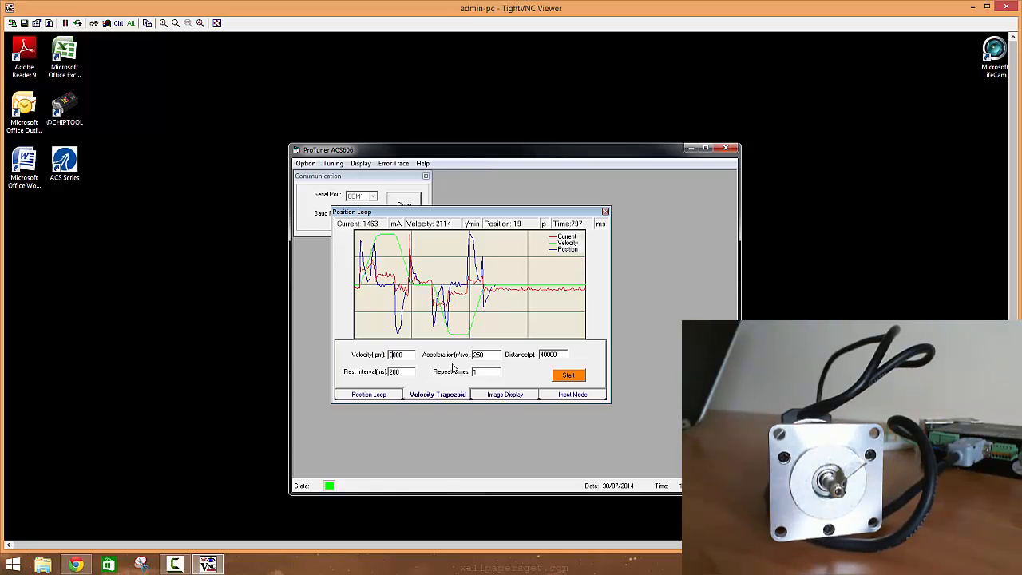
pyautogui.click(569, 375)
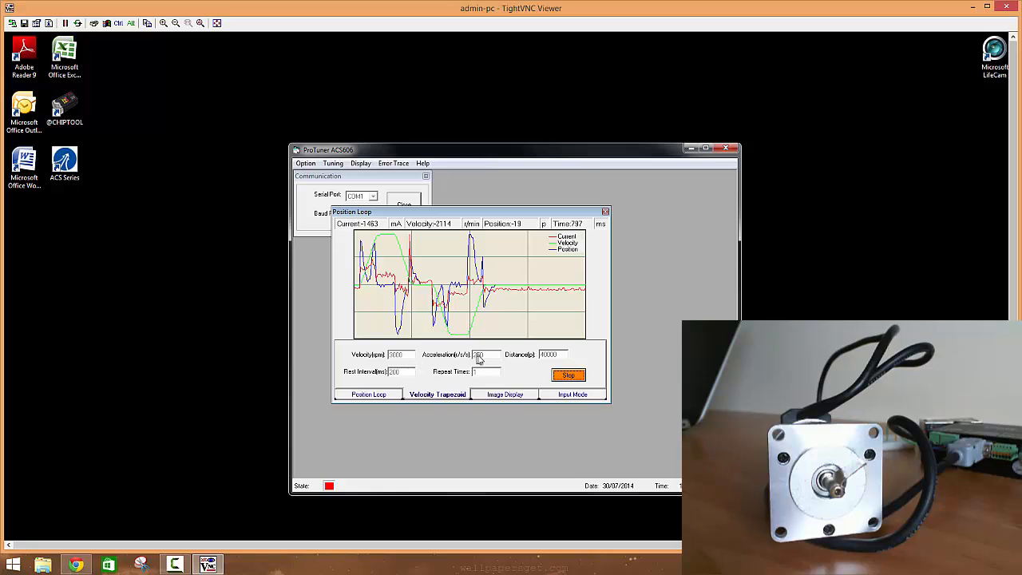
pyautogui.click(568, 375)
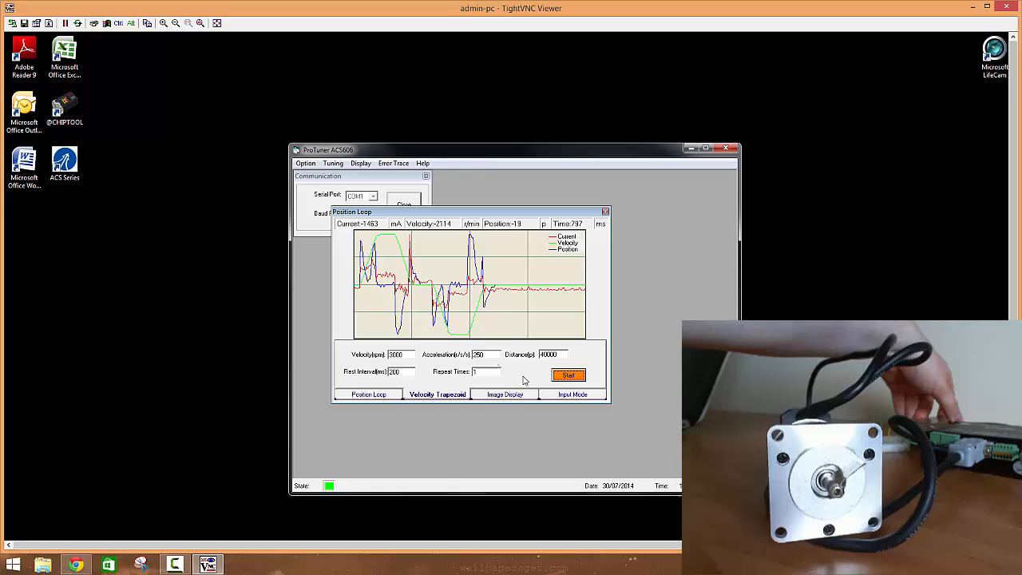
pyautogui.click(569, 375)
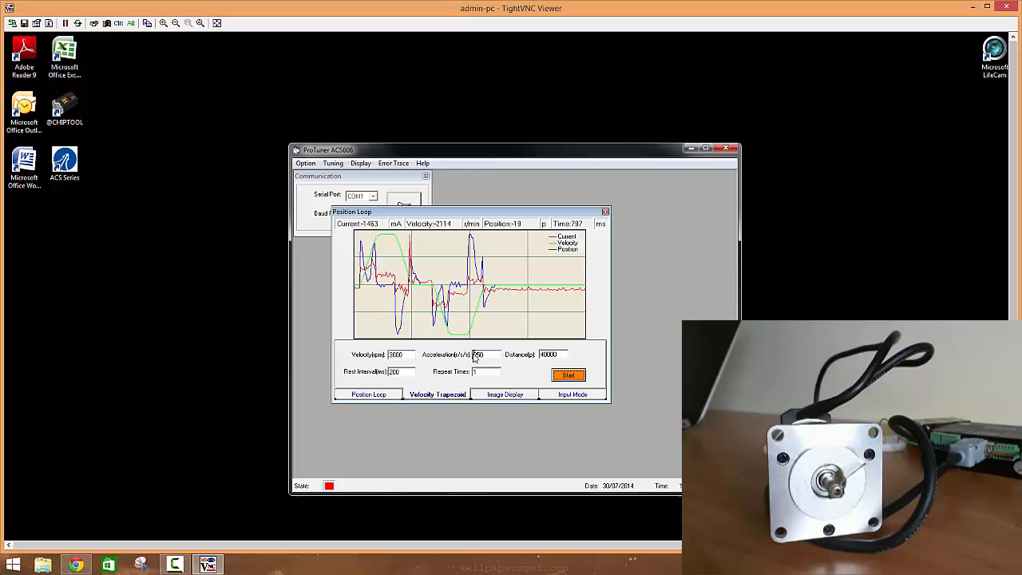
# Raise the acceleration further and run another trapezoid move, capturing new response traces
pyautogui.click(569, 375)
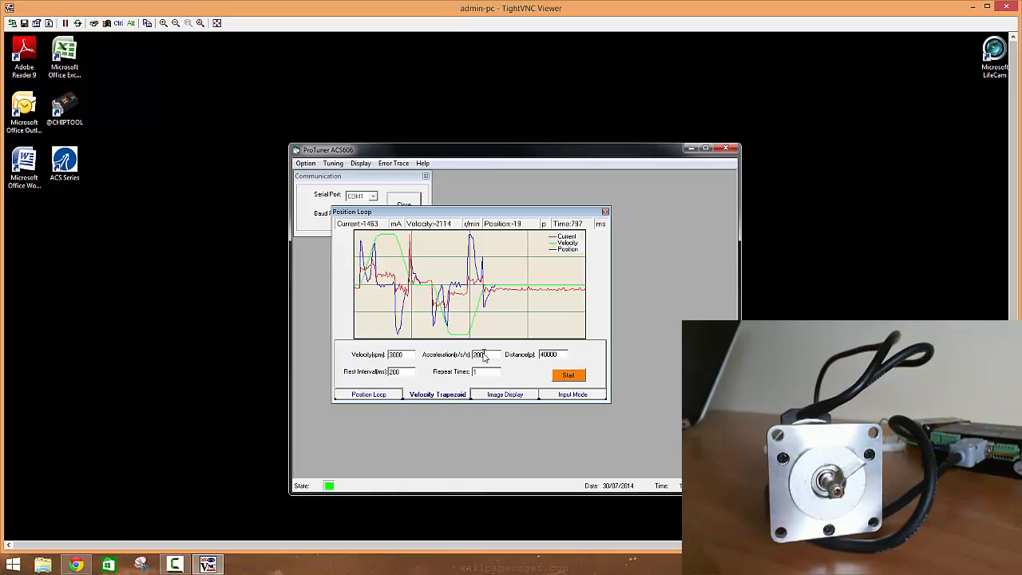
pyautogui.click(569, 373)
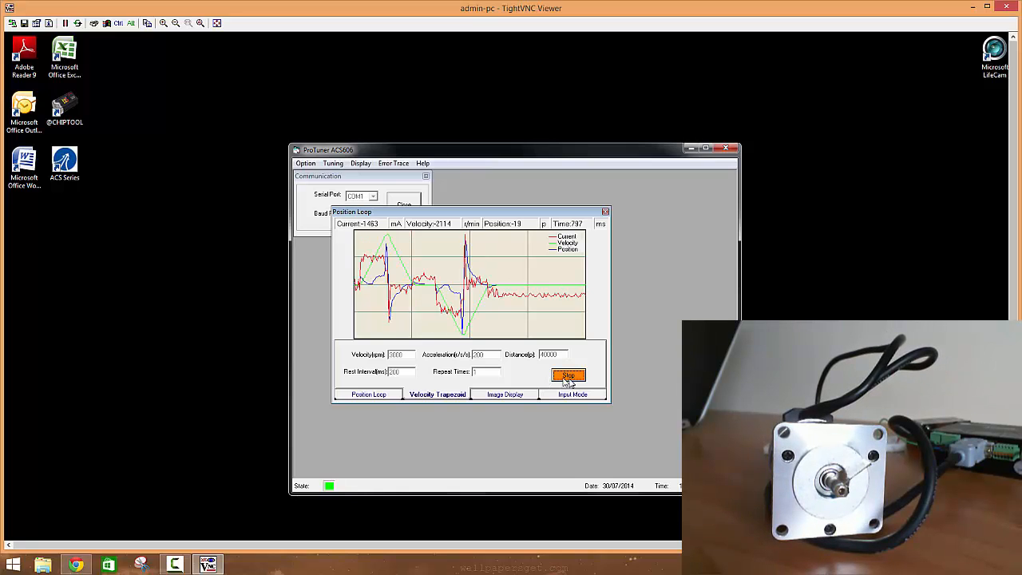
pyautogui.click(569, 375)
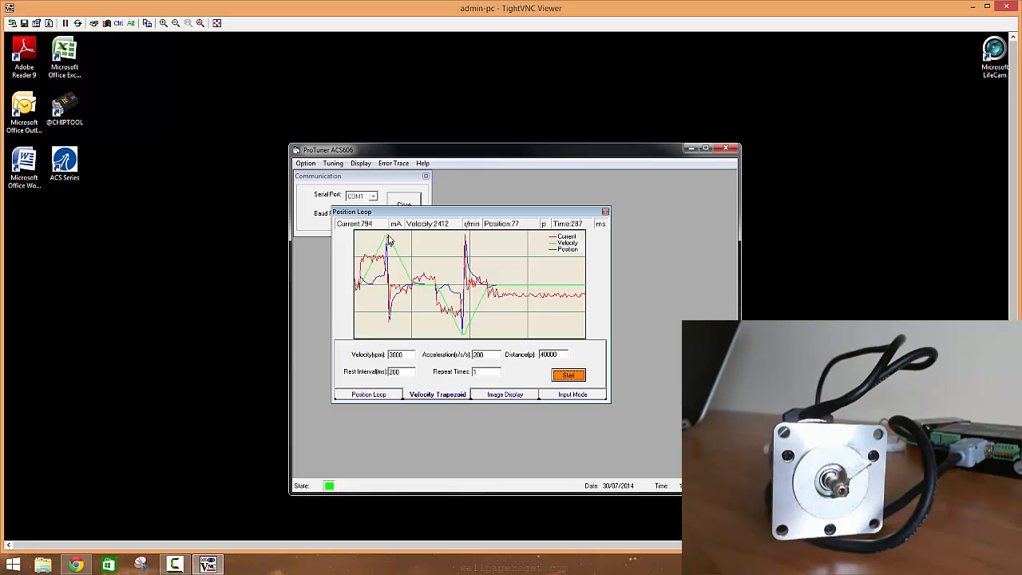
pyautogui.click(568, 375)
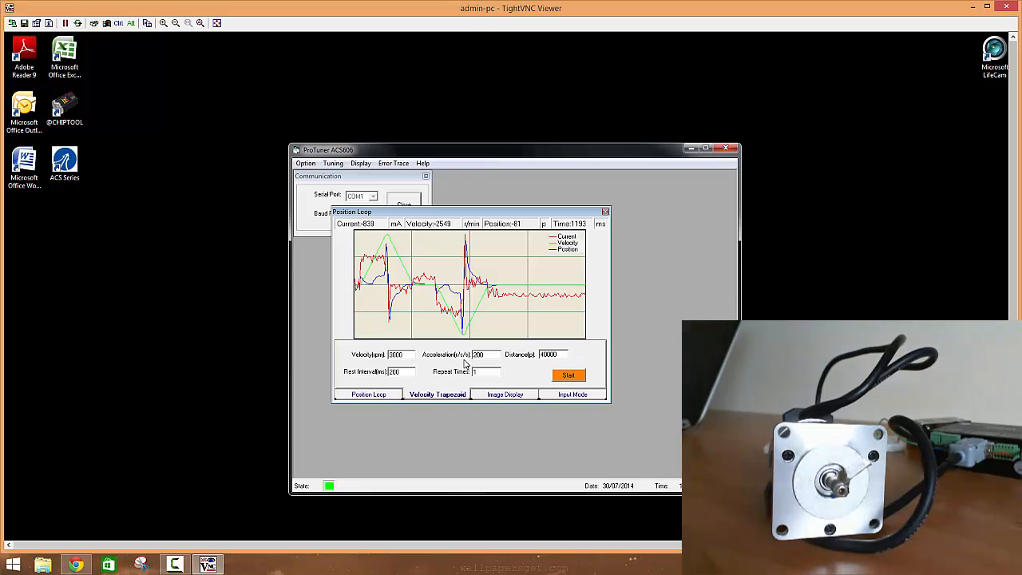
pyautogui.moveTo(447, 361)
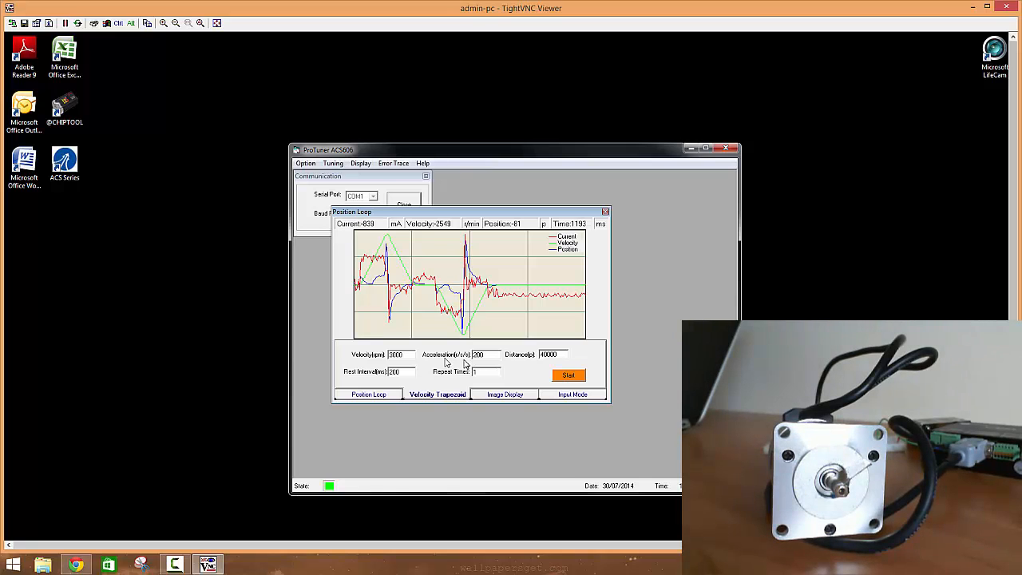